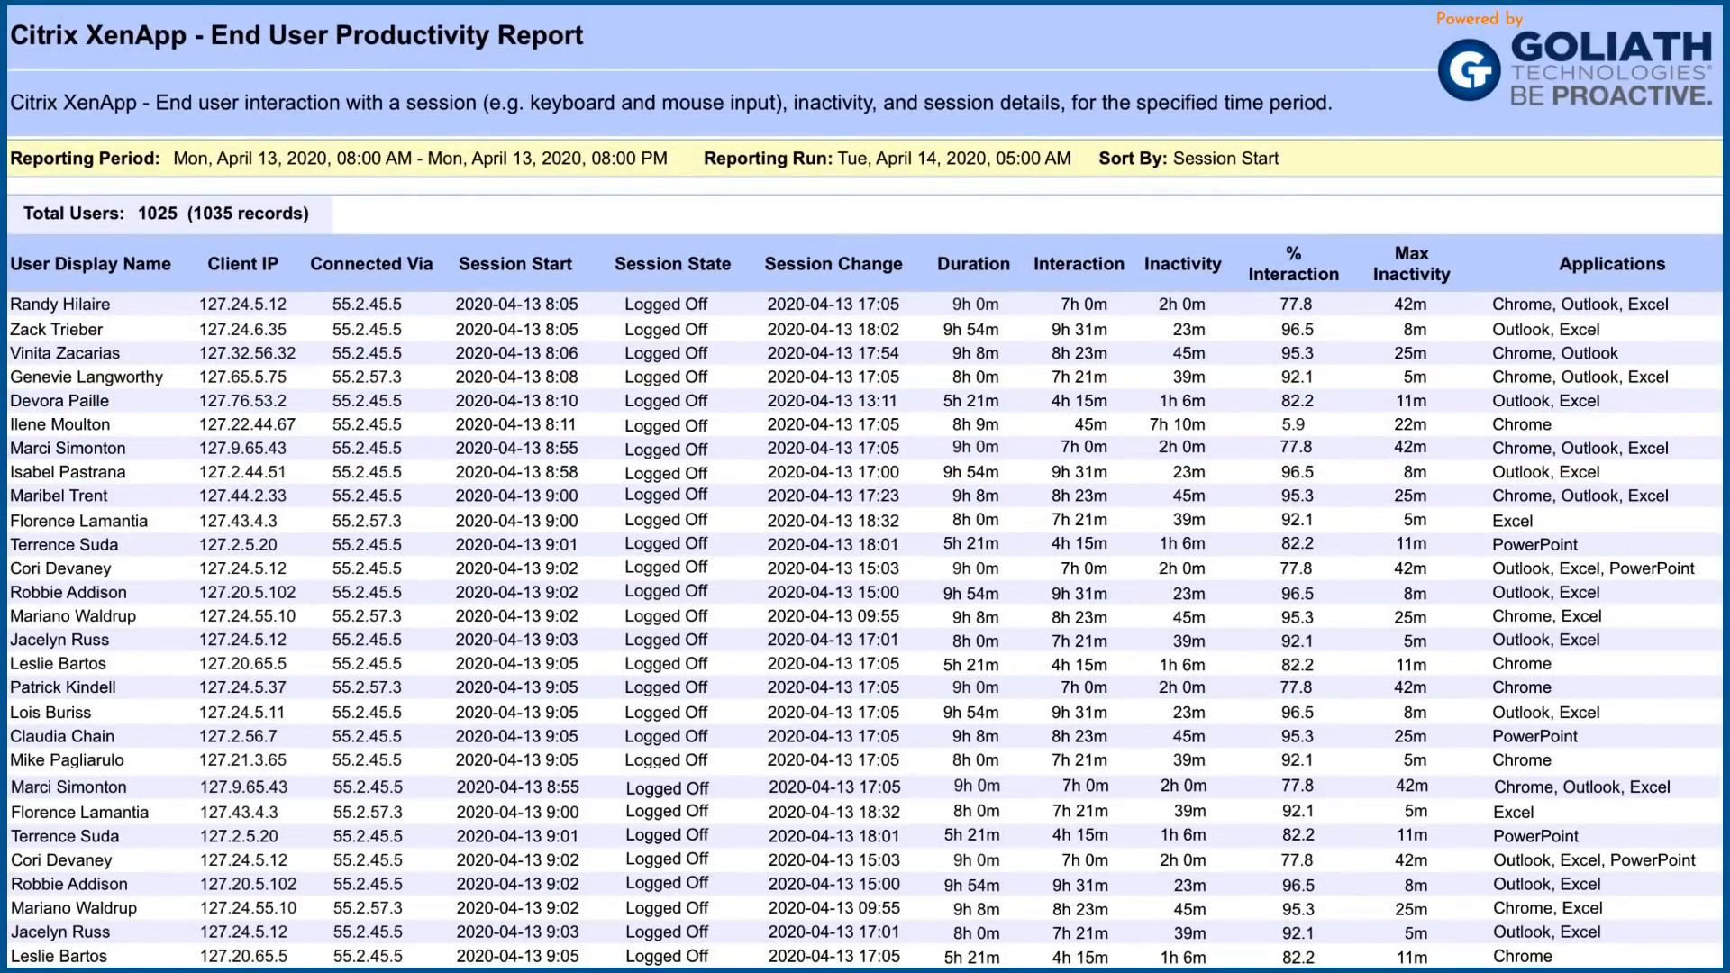
mouse_move(1079, 305)
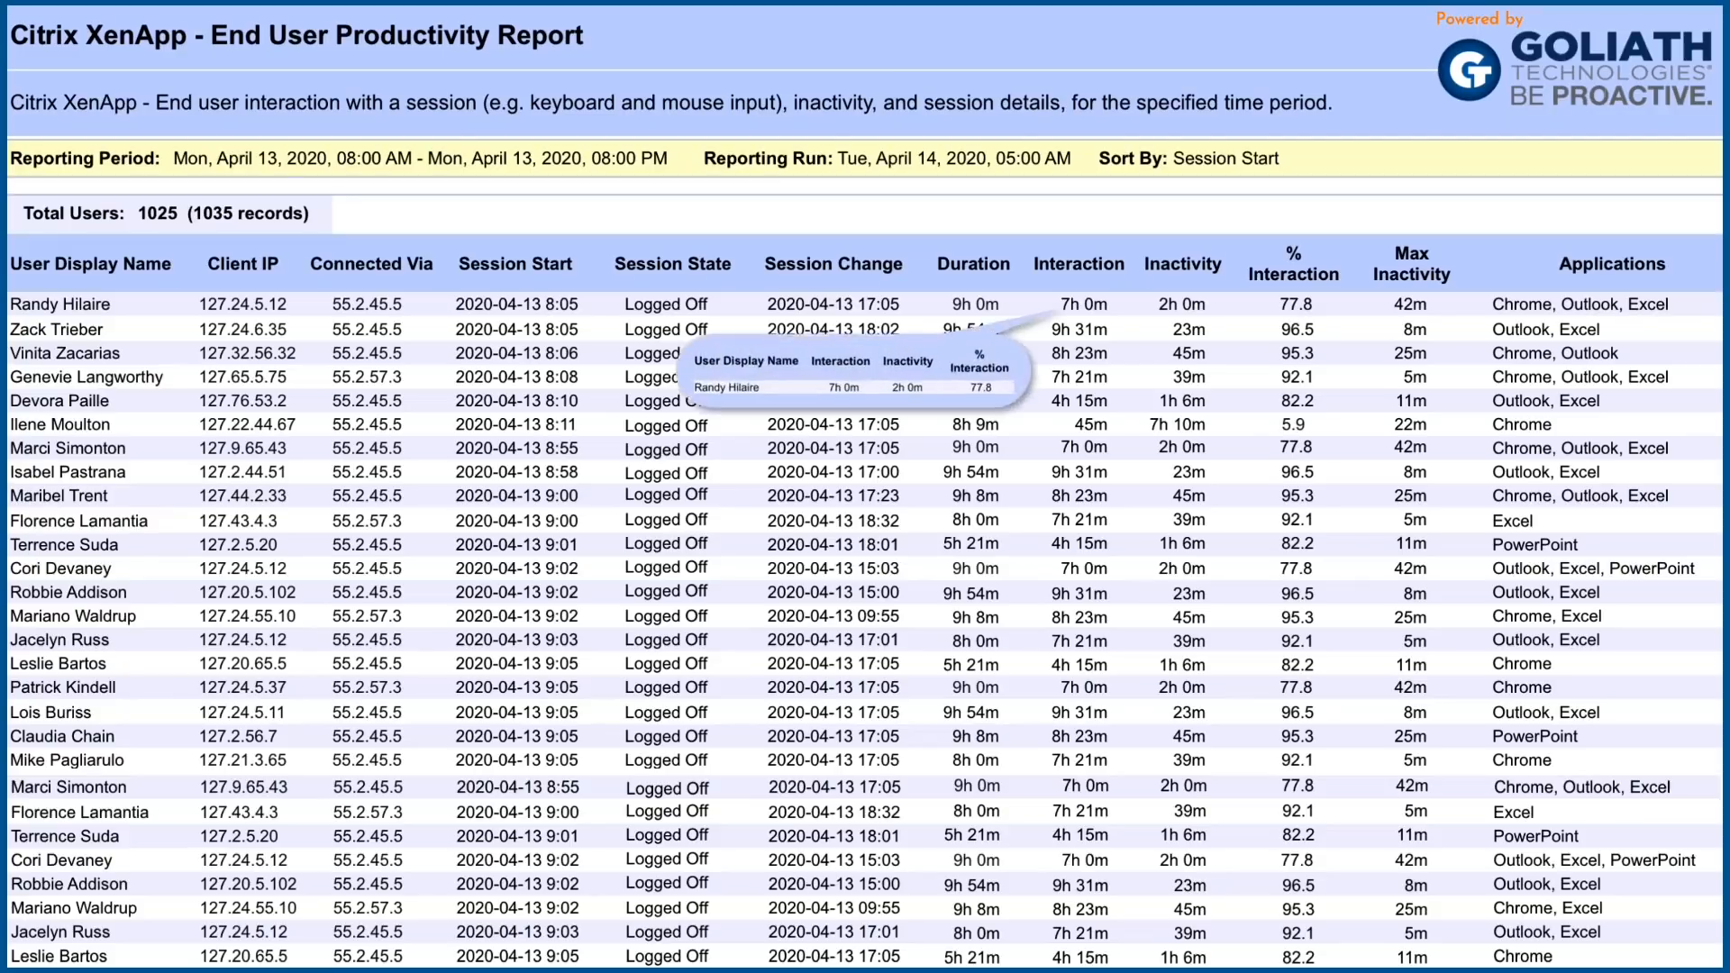